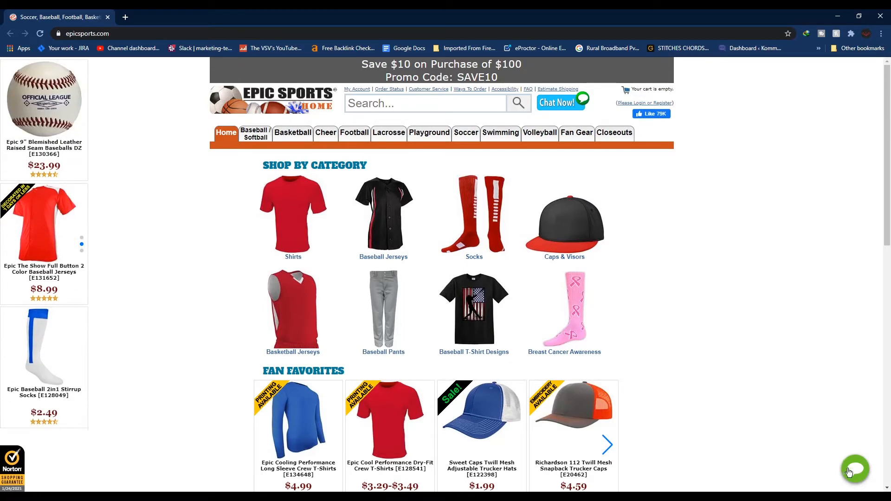
Open the Epic Sports chat widget and start a conversation with Epic Bot.
click(854, 469)
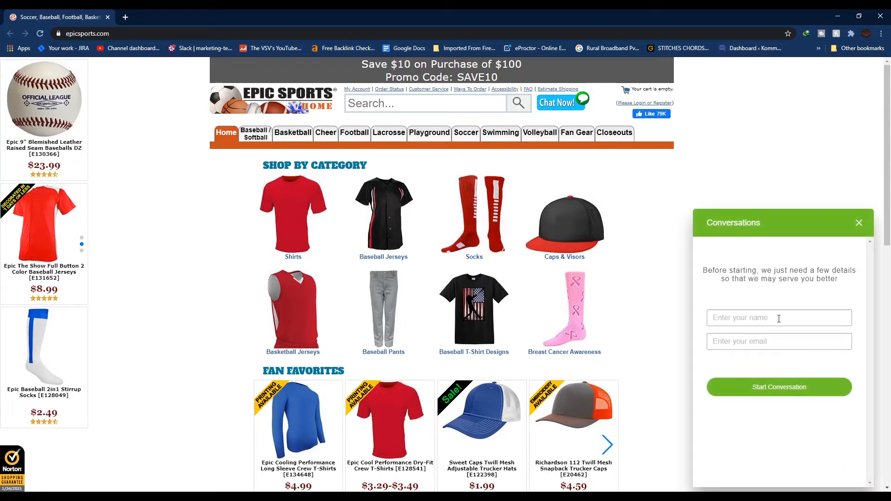
scroll(down, 3)
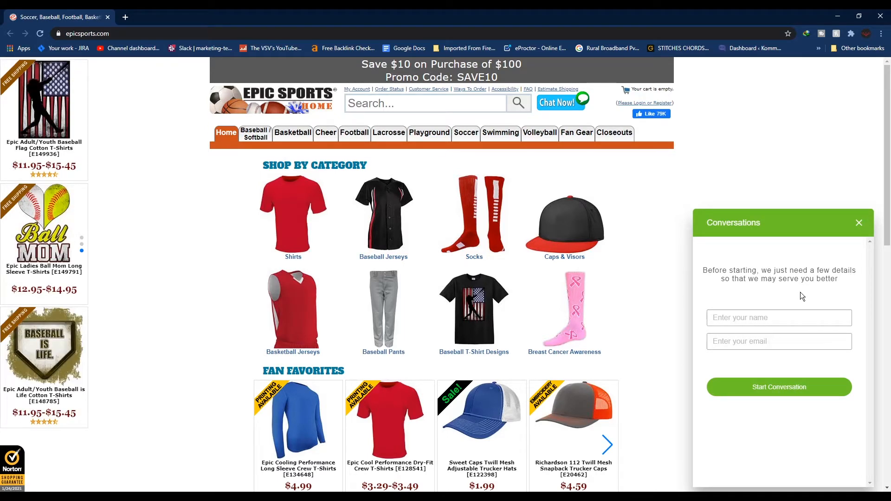
mouse_move(799, 288)
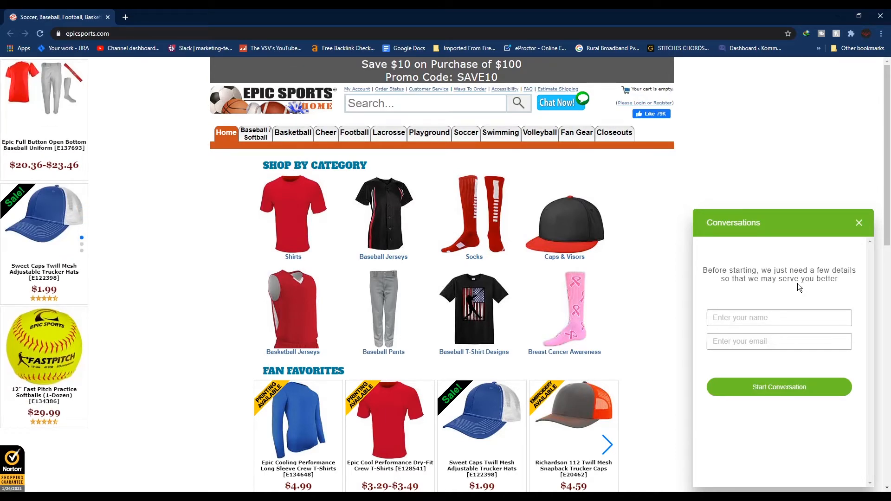
click(779, 387)
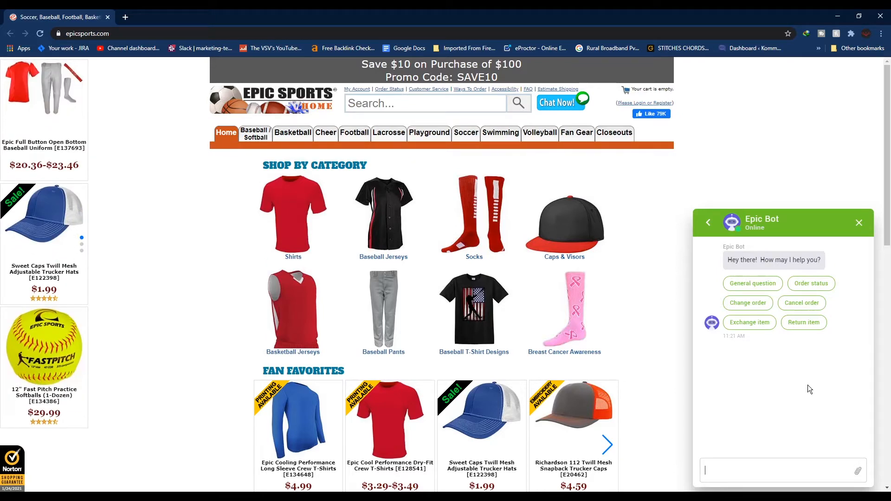
mouse_move(812, 399)
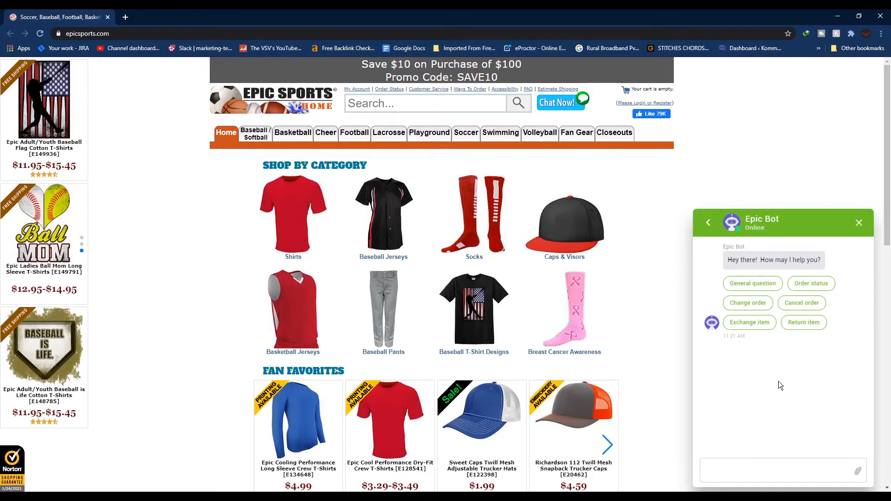
Ask Epic Bot via the General question and Order status quick replies and read both answers.
click(752, 283)
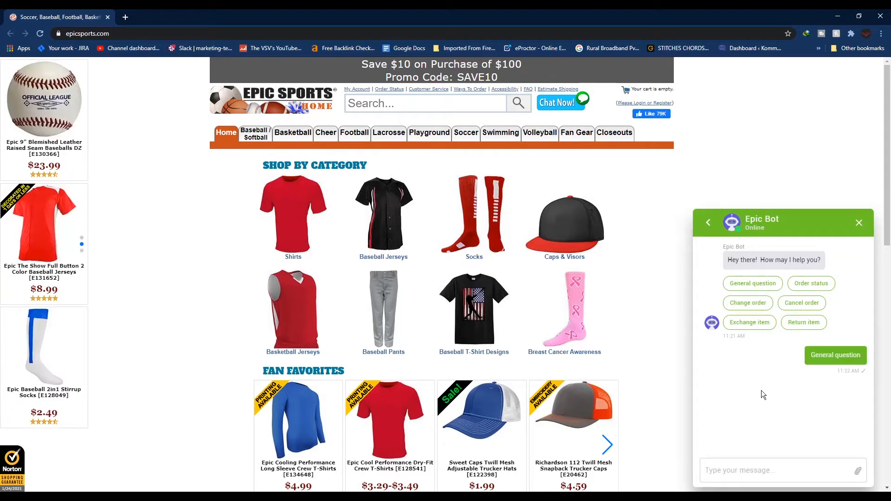
click(835, 355)
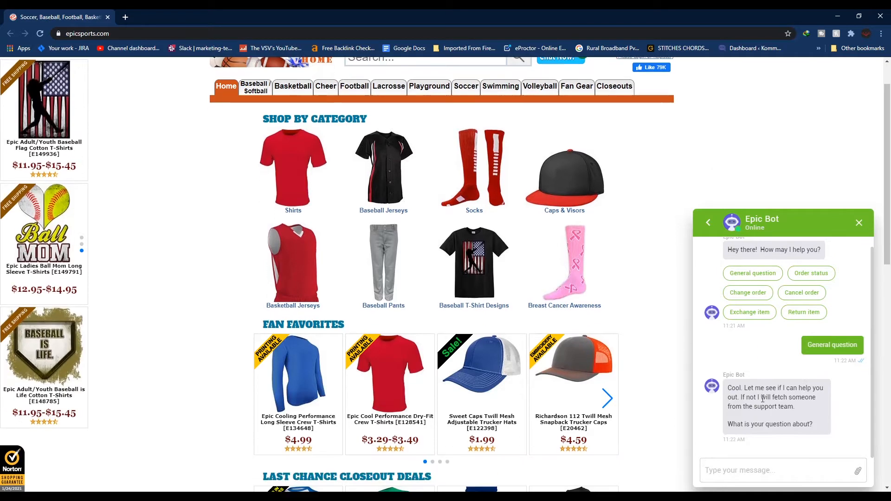
scroll(up, 3)
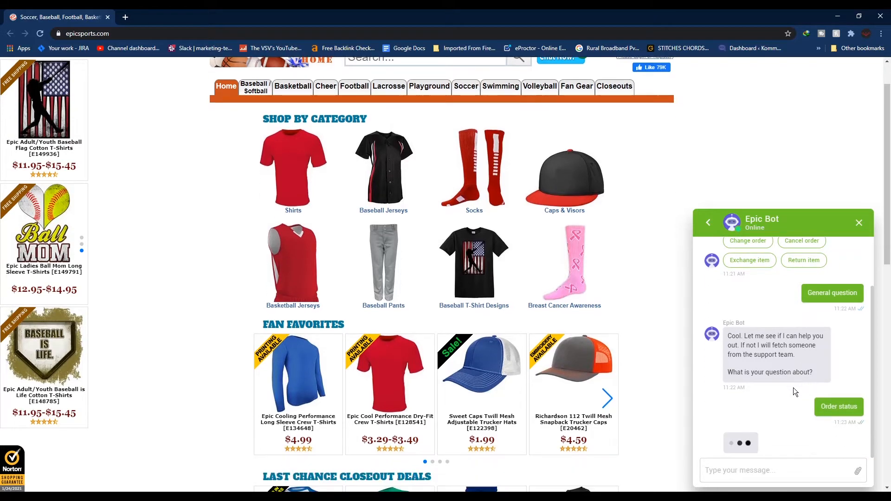
click(838, 406)
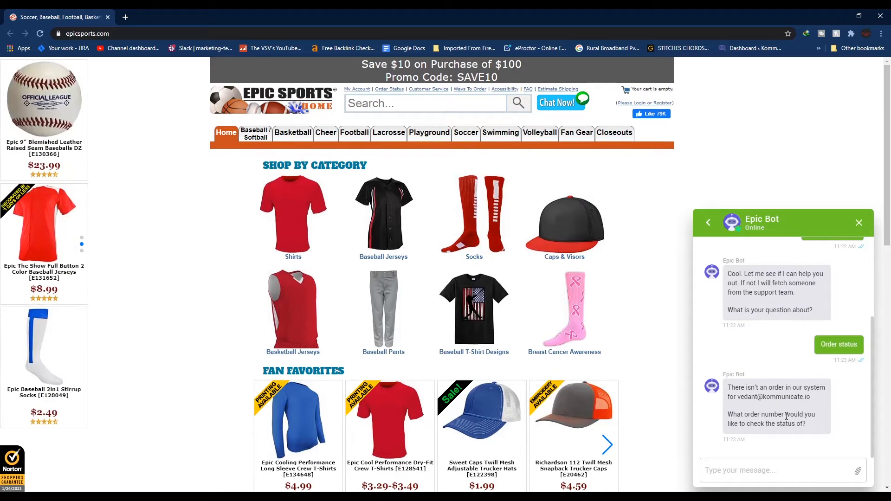
scroll(up, 3)
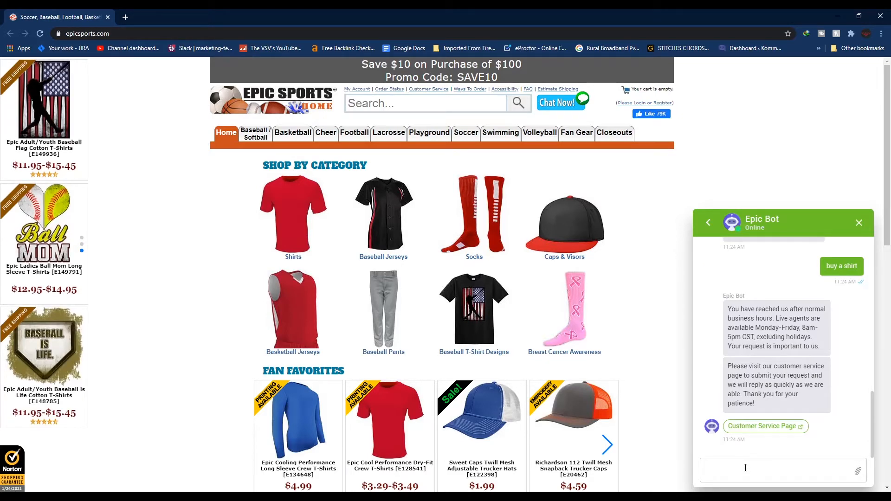
Focus the chat message box again after the bot's after-hours Customer Service reply.
click(744, 469)
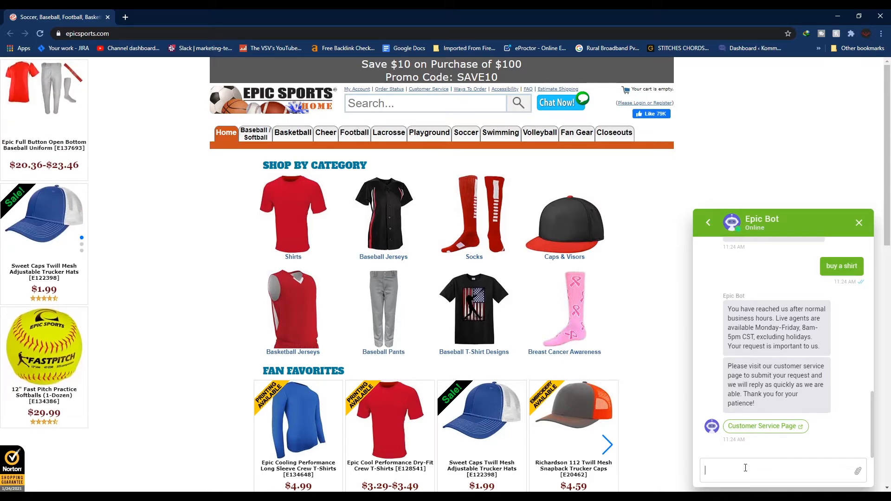
mouse_move(804, 421)
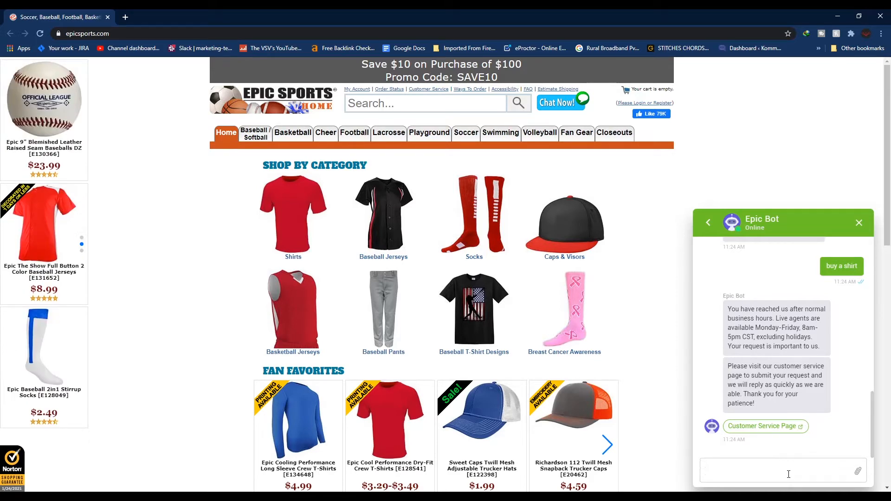
mouse_move(784, 471)
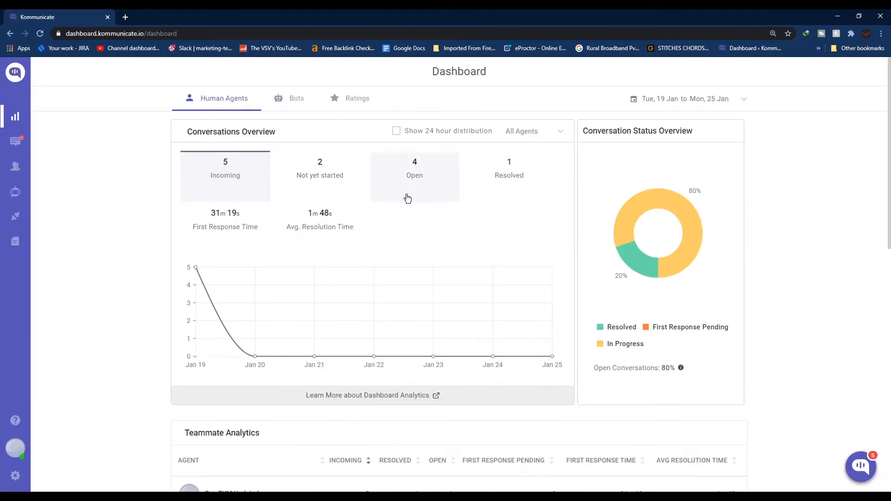
mouse_move(105, 162)
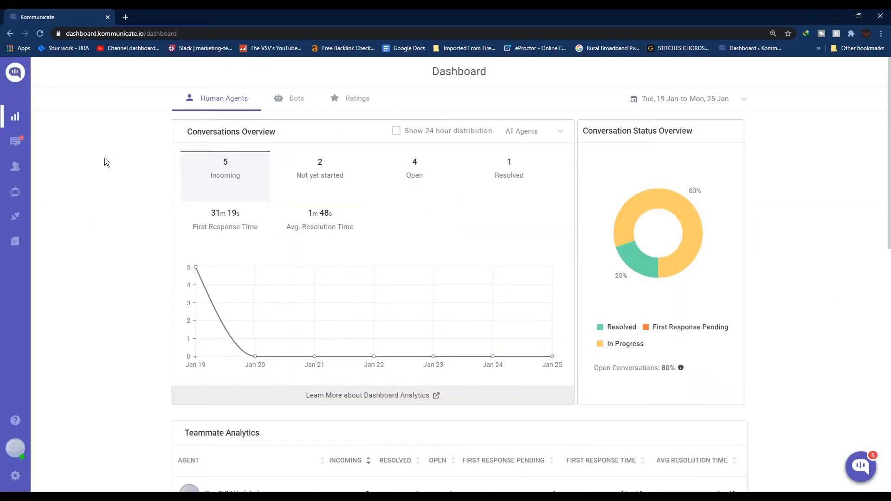
mouse_move(15, 192)
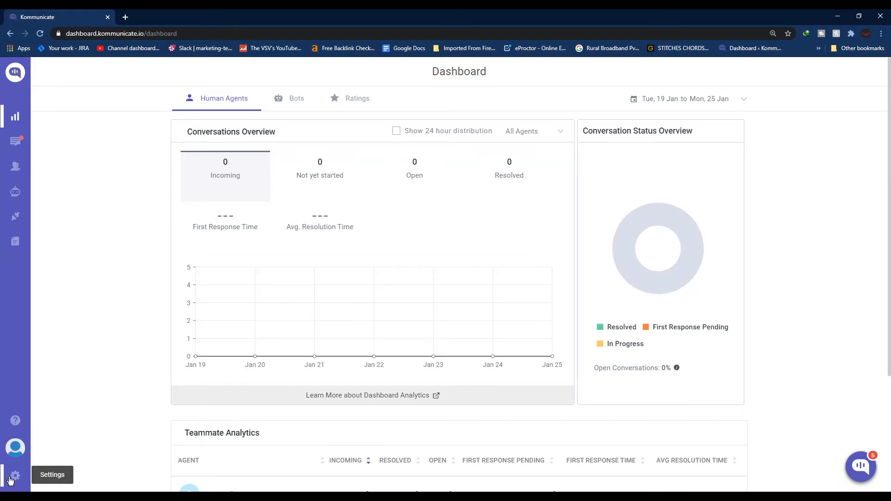
mouse_move(15, 192)
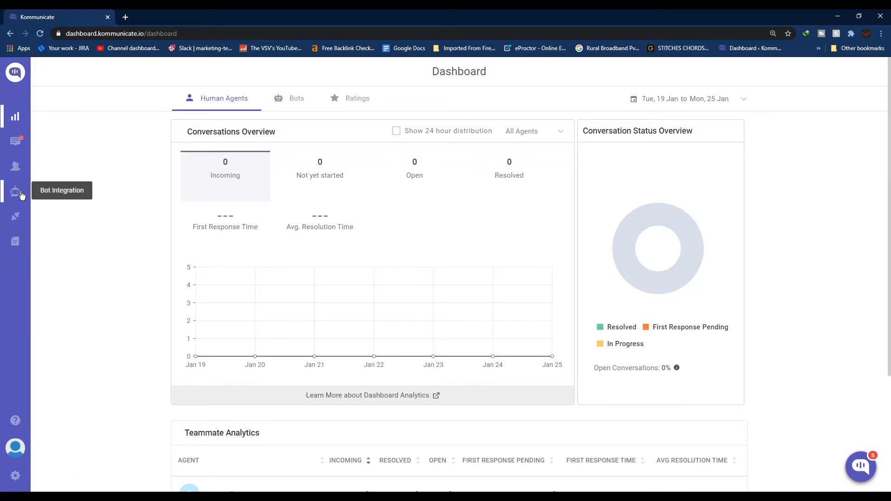
mouse_move(94, 247)
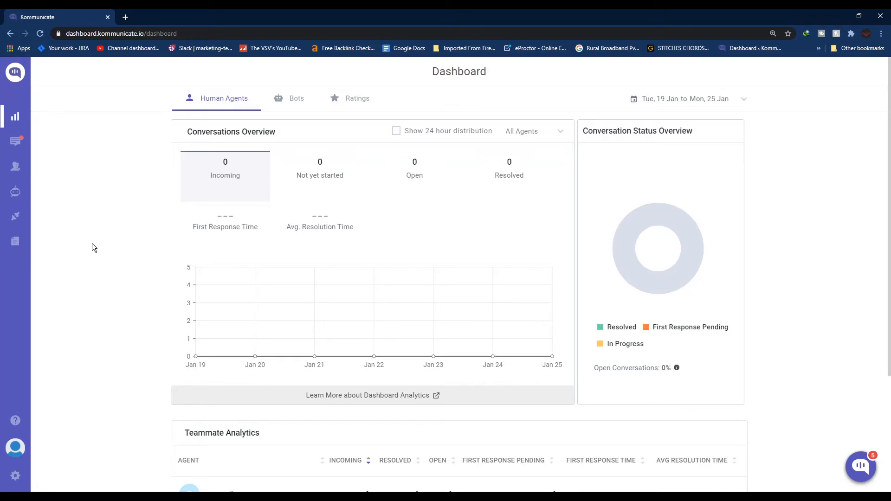
Open Bots > Bot Integrations from the left sidebar.
click(15, 191)
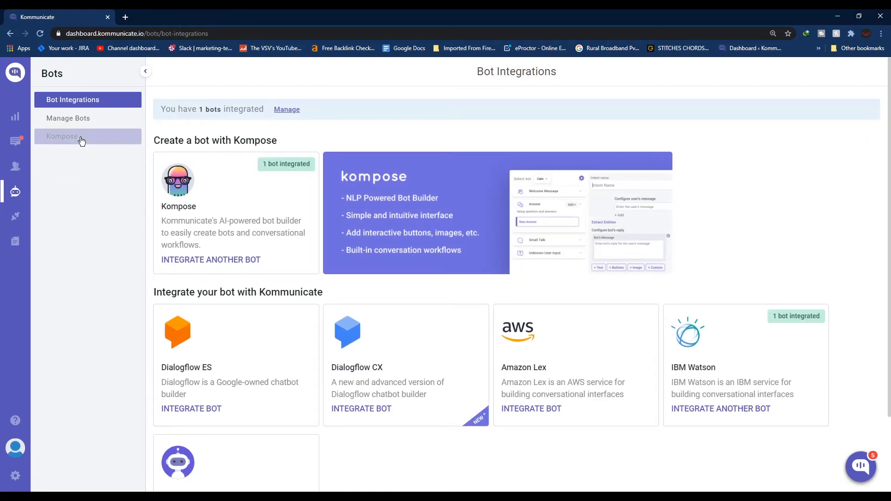
Open Alex in the Kompose builder and edit its Default Welcome Intent under Welcome Message.
click(62, 136)
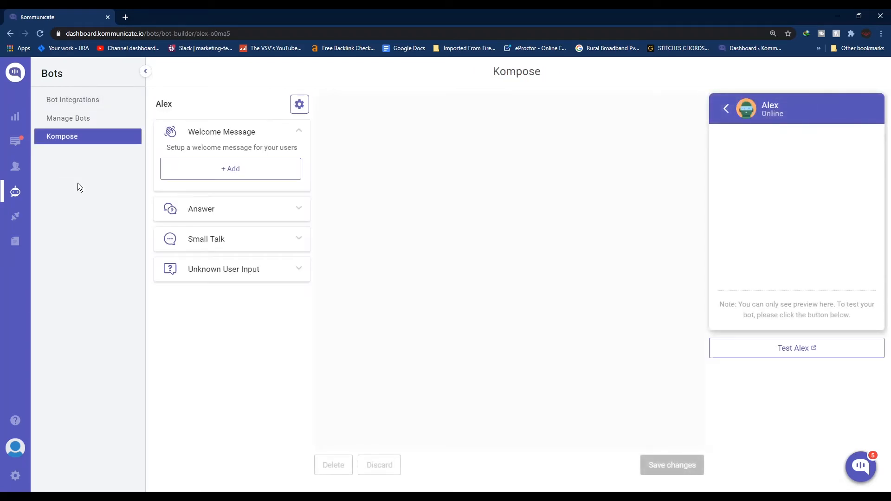
click(230, 168)
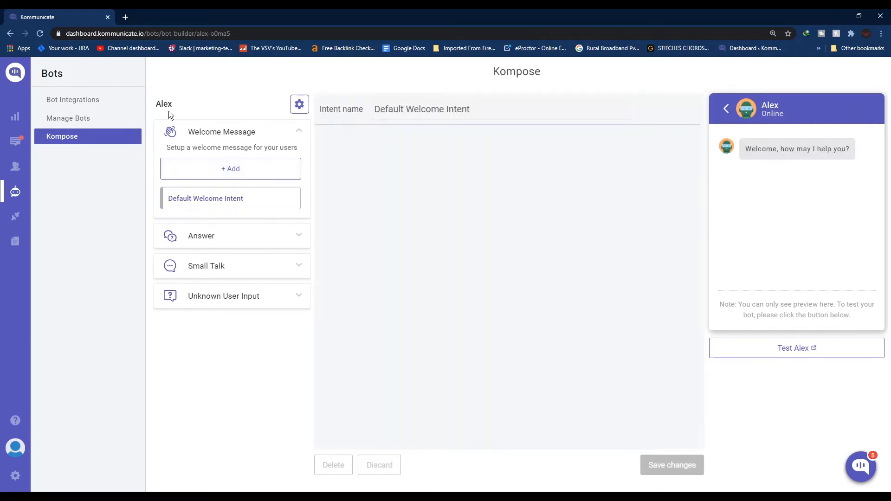
click(230, 198)
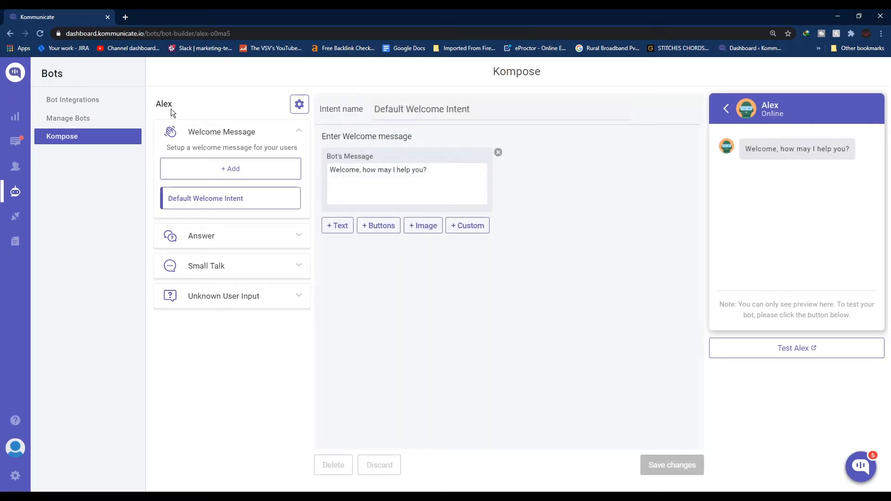
mouse_move(193, 106)
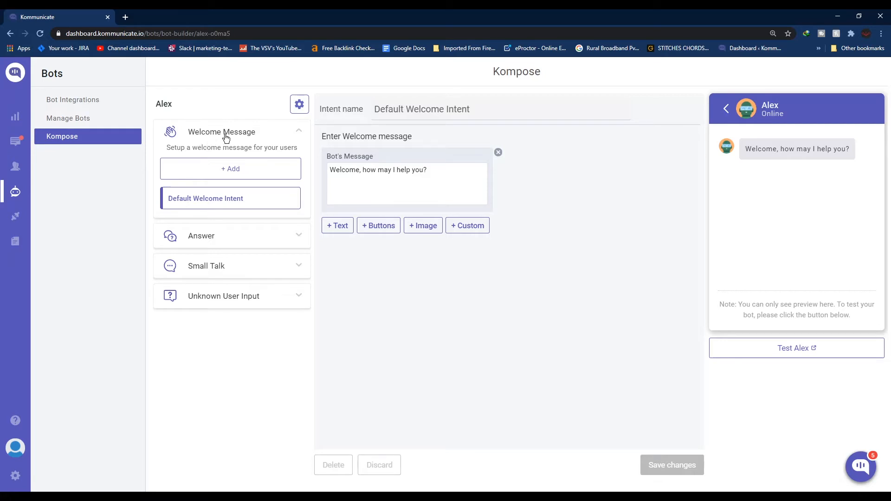
mouse_move(244, 140)
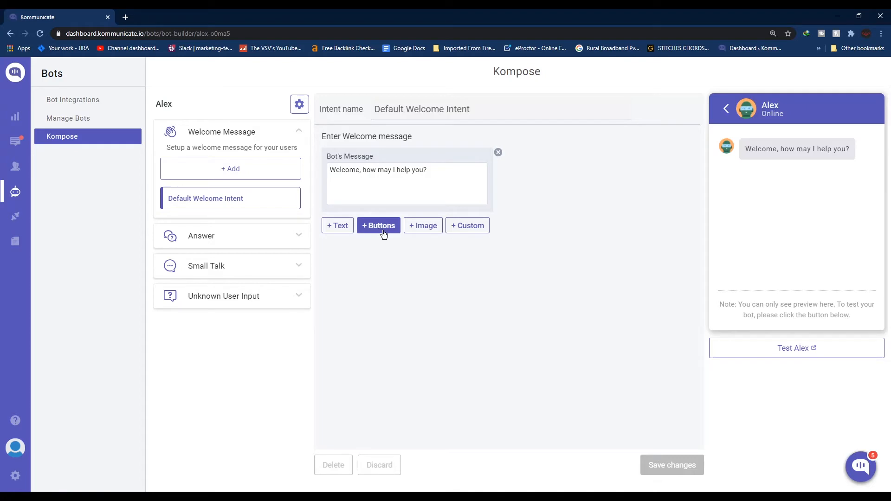
Add welcome reply buttons, starting with Order Status and General Question.
click(377, 225)
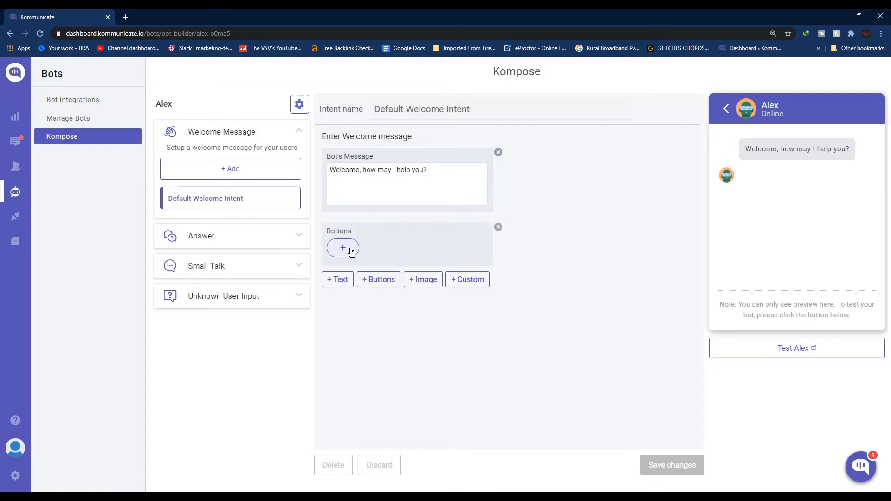
click(343, 248)
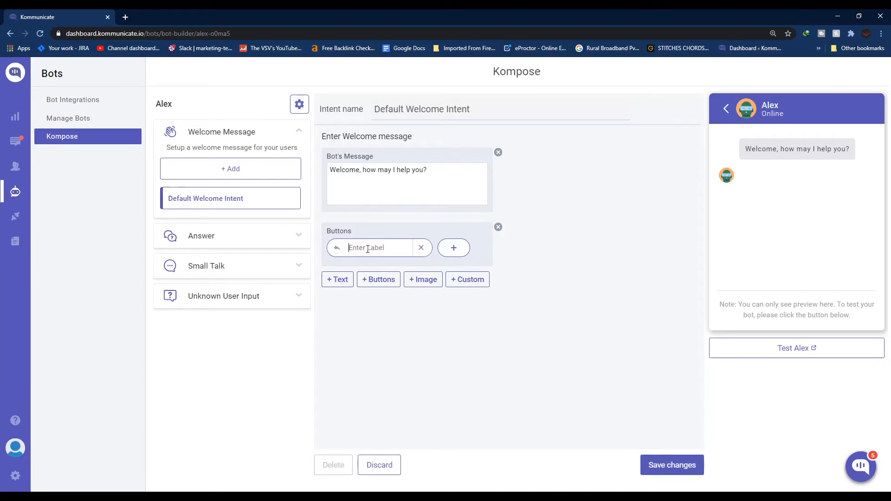
text(Order Status)
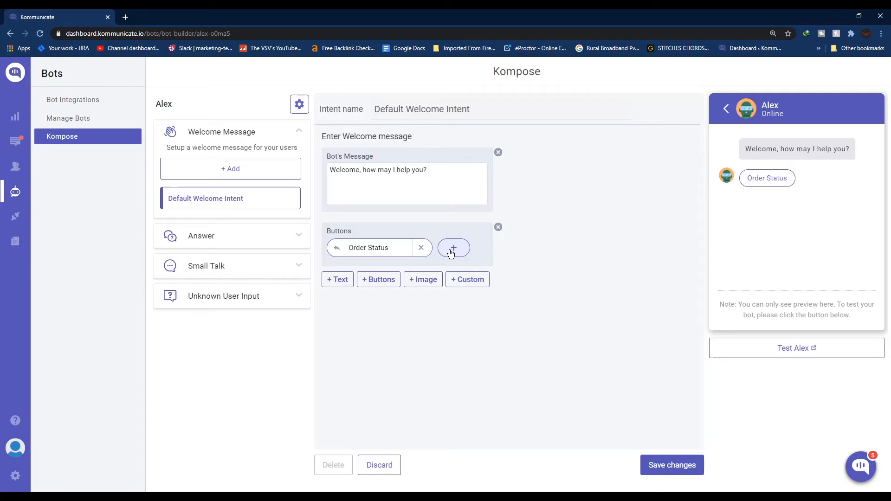
click(453, 247)
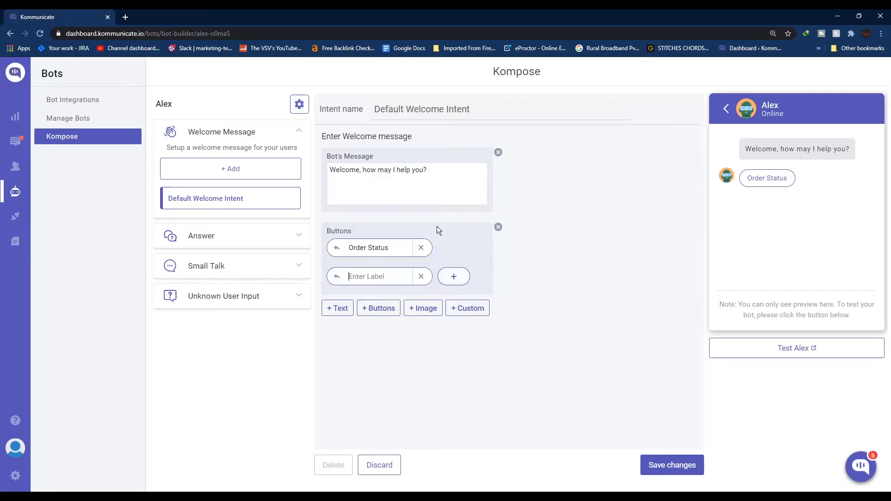
text(General Question)
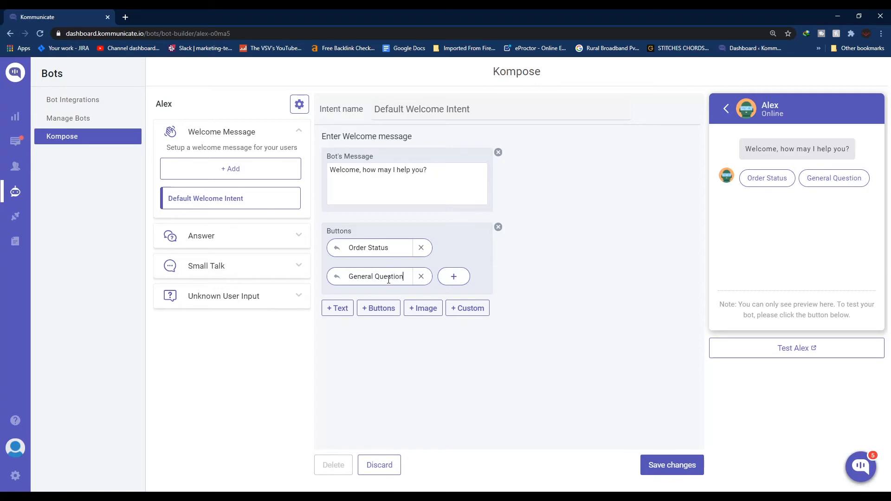
click(453, 276)
text(Talk to Human)
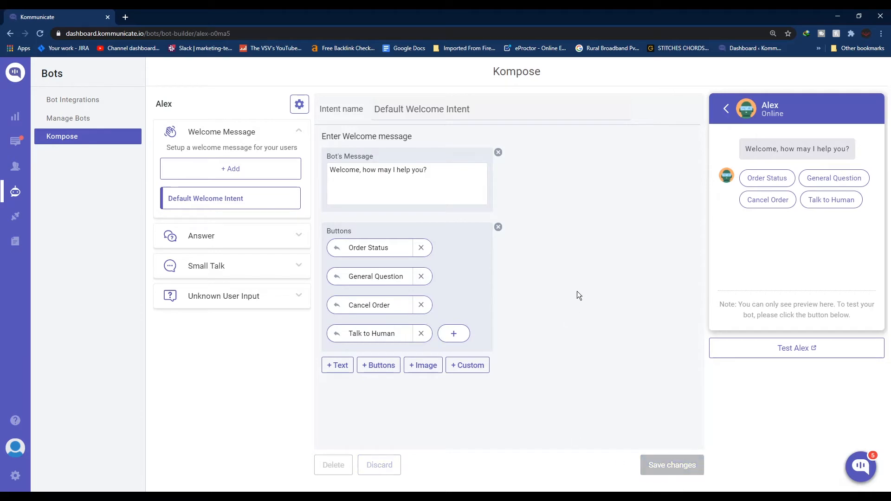
mouse_move(771, 235)
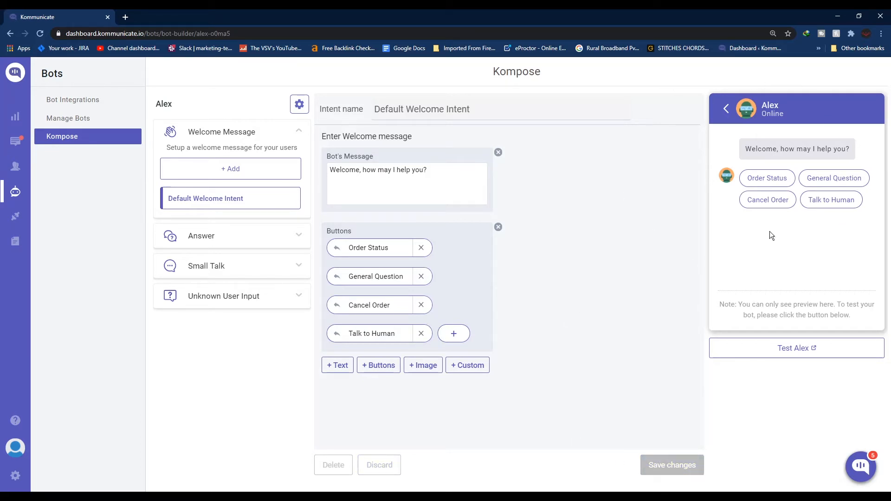
mouse_move(784, 144)
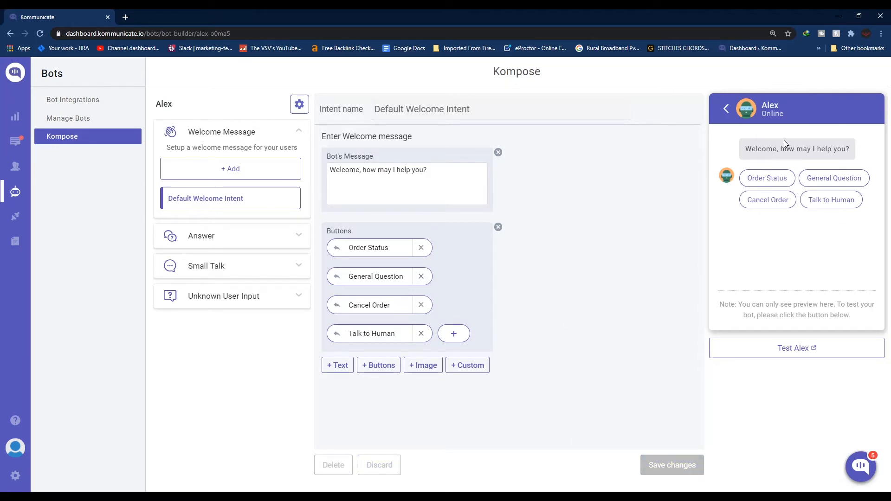
mouse_move(612, 217)
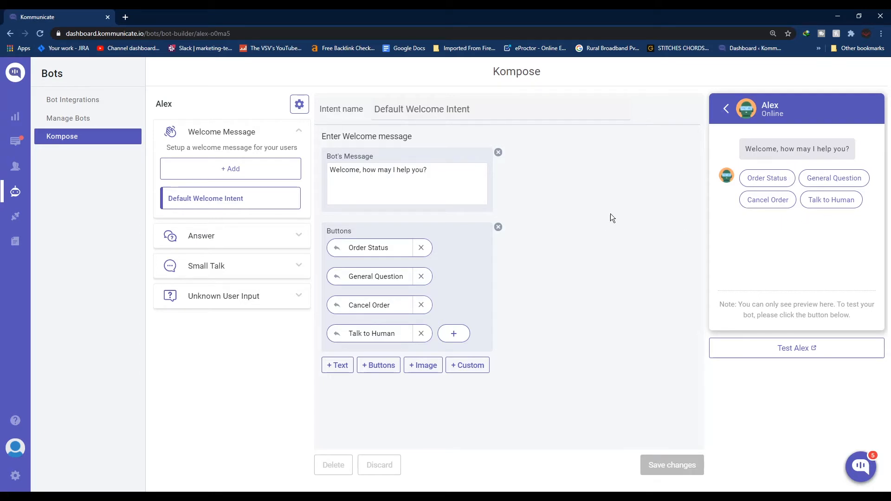
mouse_move(600, 220)
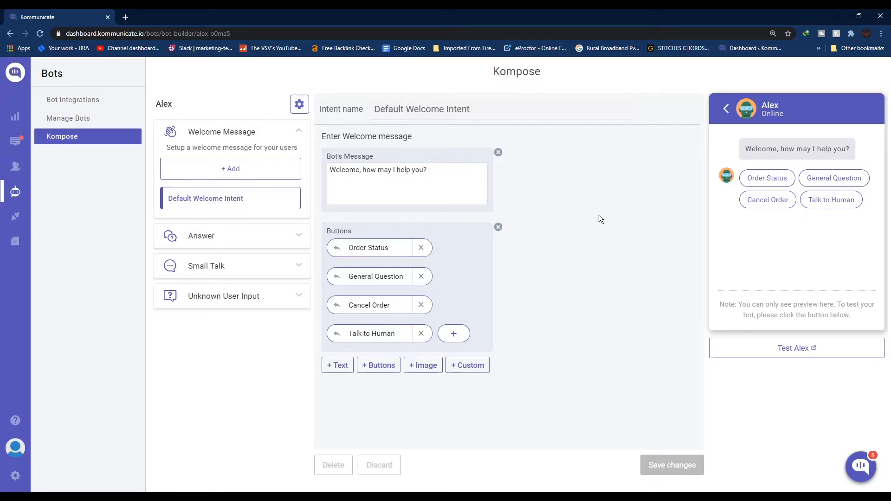
mouse_move(571, 231)
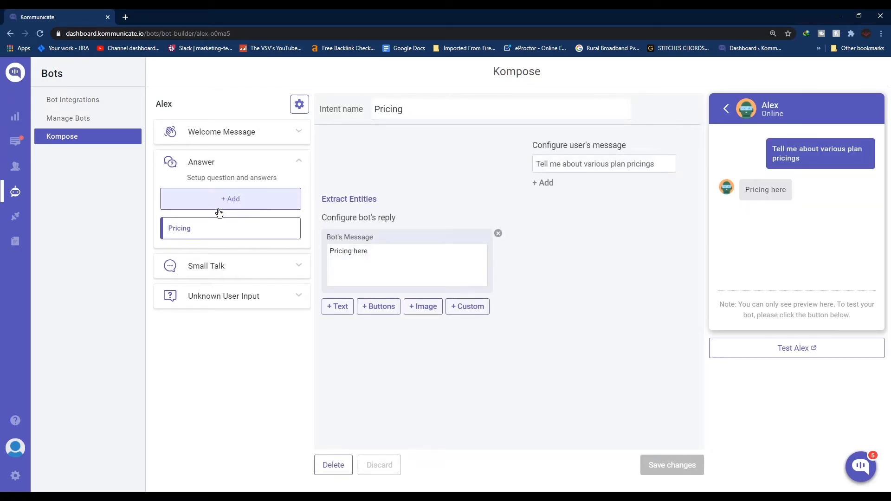
Create a new answer with General Question as the user's message.
click(230, 198)
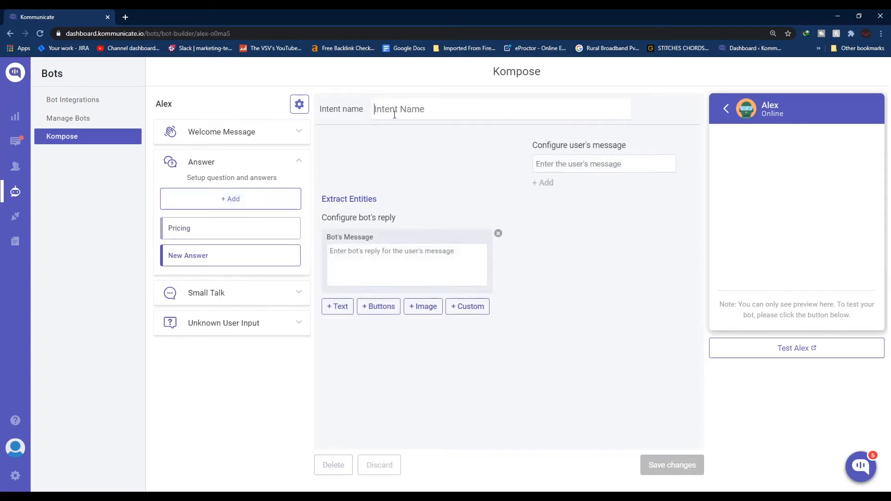
text(General Question)
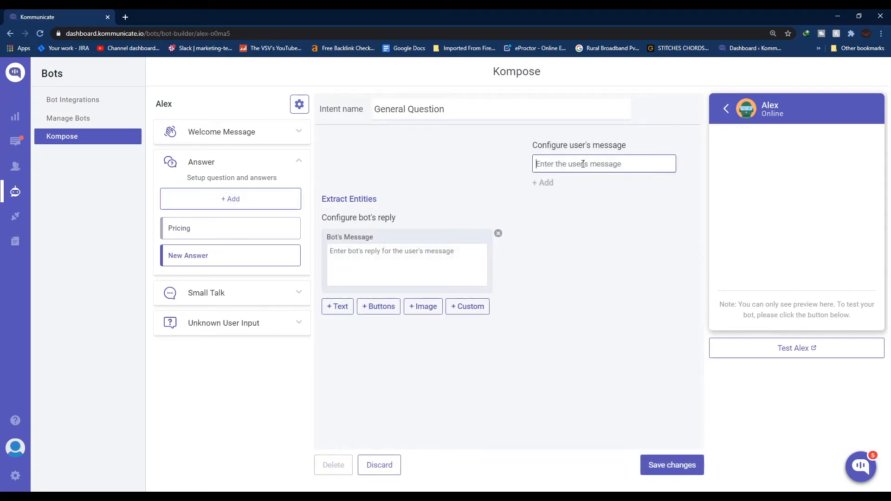
text(G)
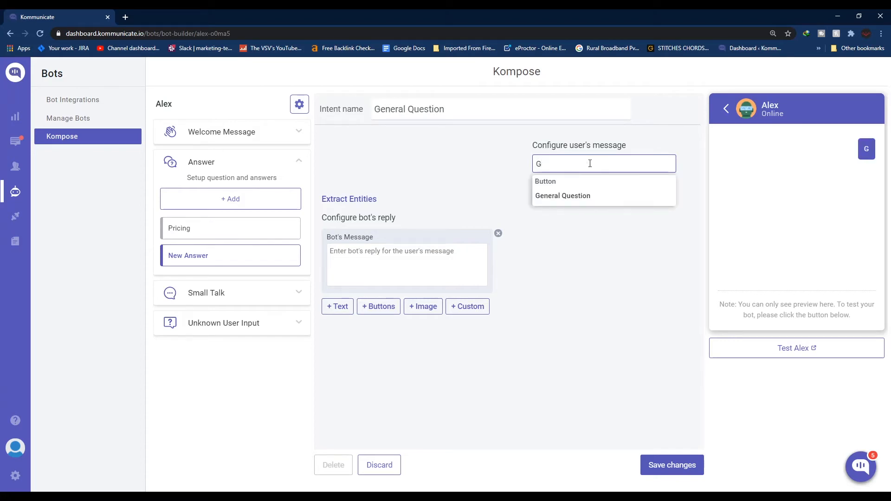
text(enera)
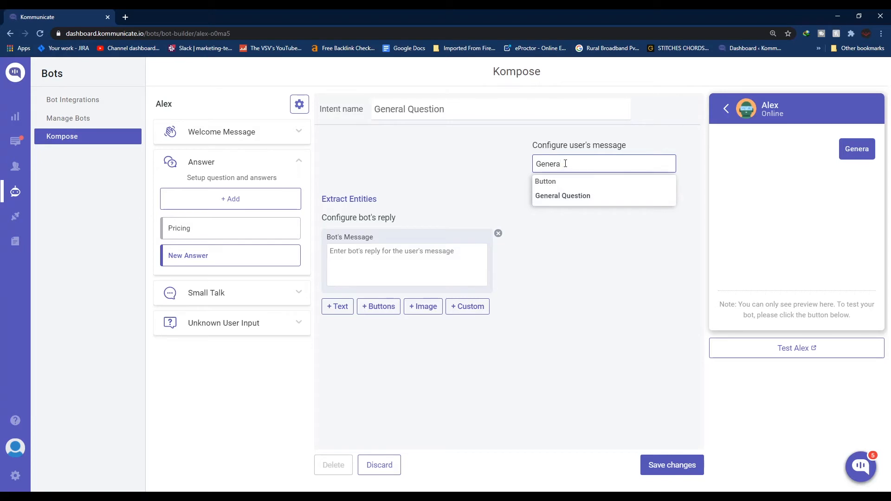
key(Backspace)
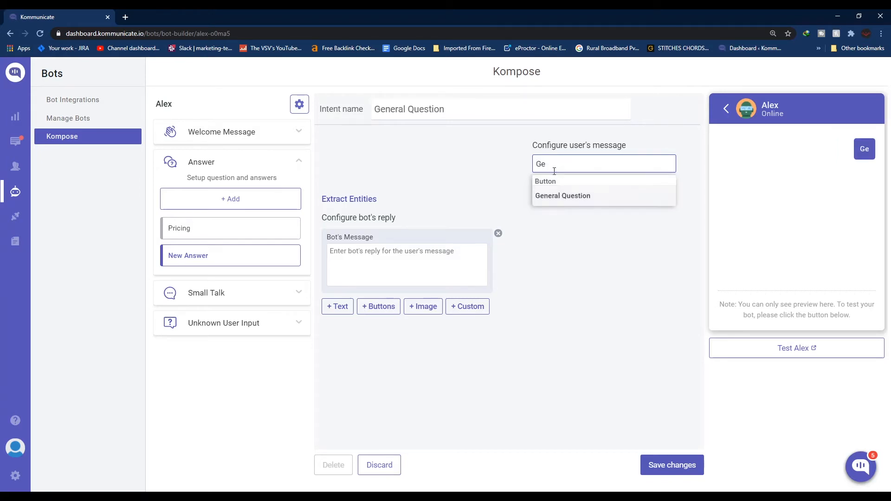
mouse_move(566, 195)
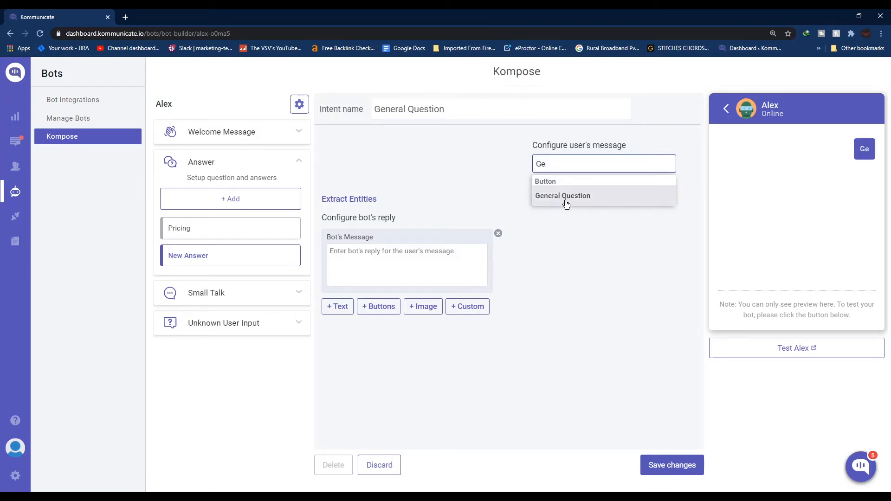
click(563, 196)
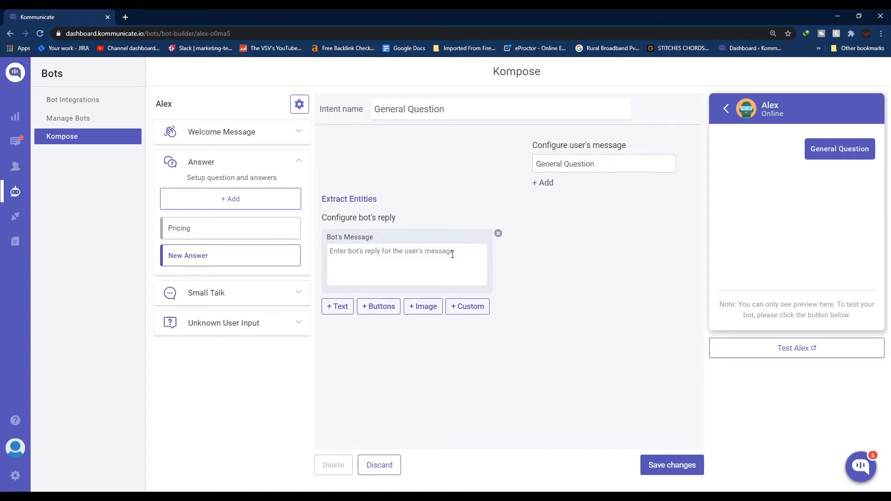
Set the bot reply to 'Hey, how are you. Go ahead and type in your query.'.
text(Hey, how are you. Go ahead and type in)
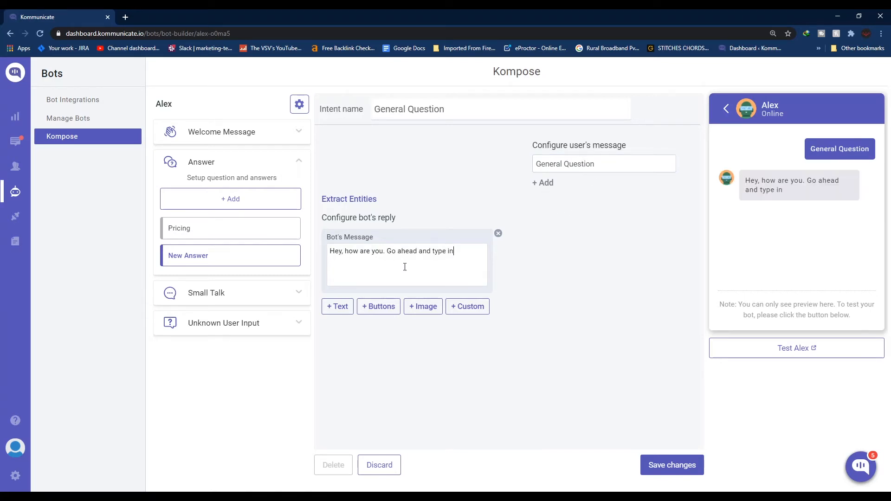
text(your que)
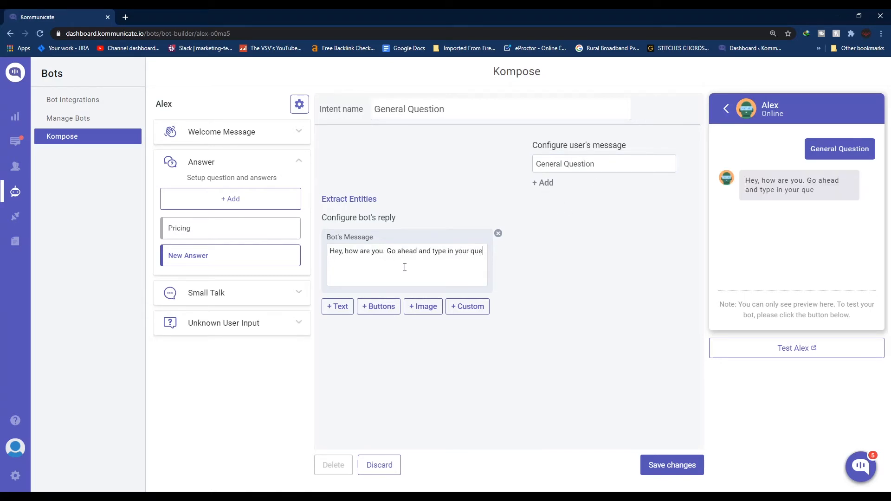
text(ry.)
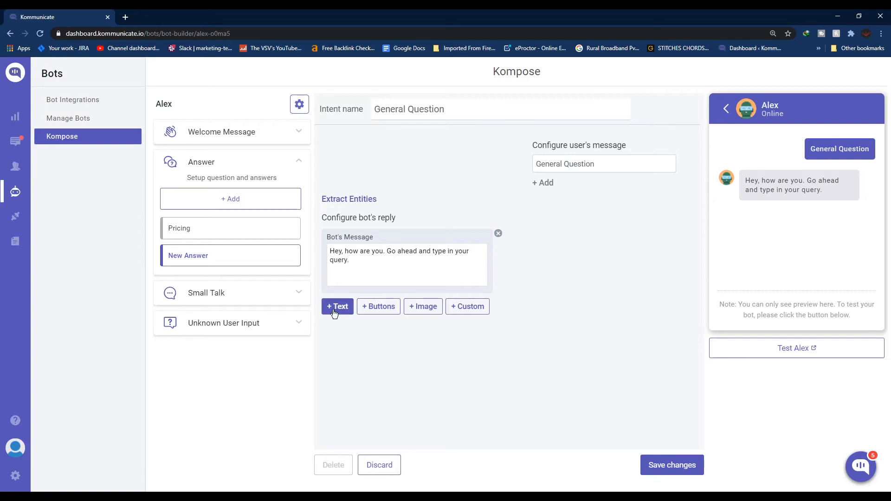
mouse_move(423, 306)
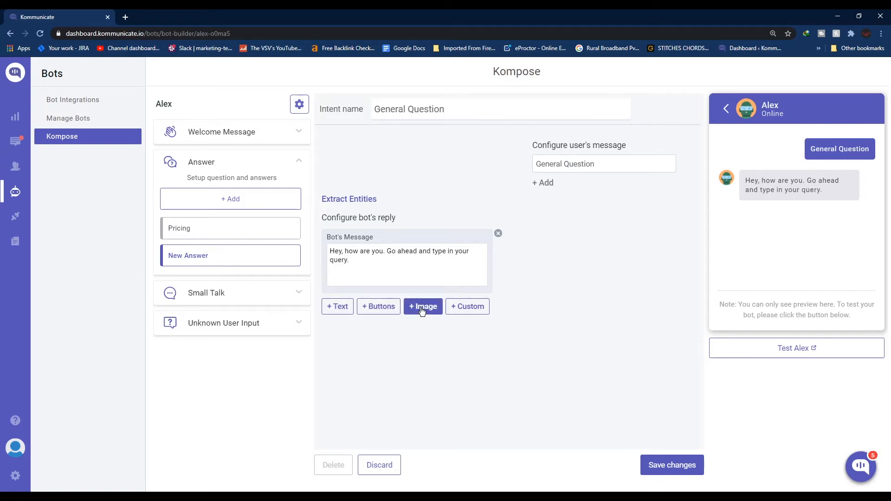
mouse_move(361, 255)
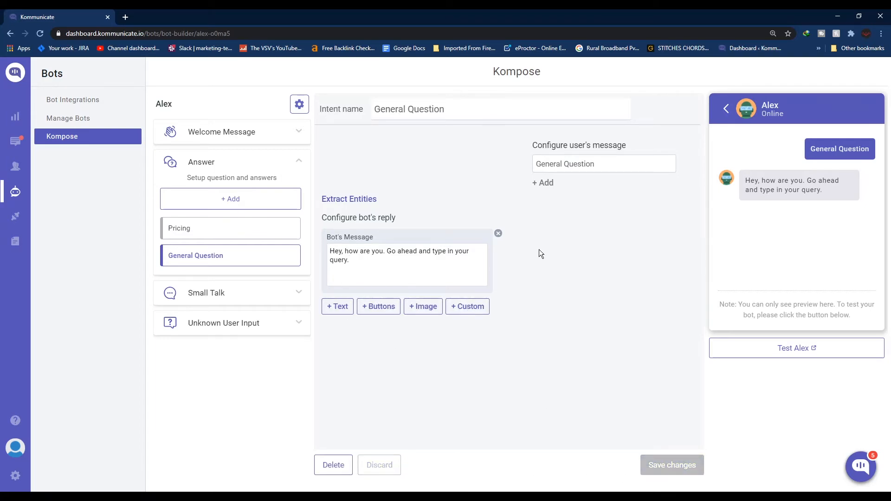
mouse_move(759, 297)
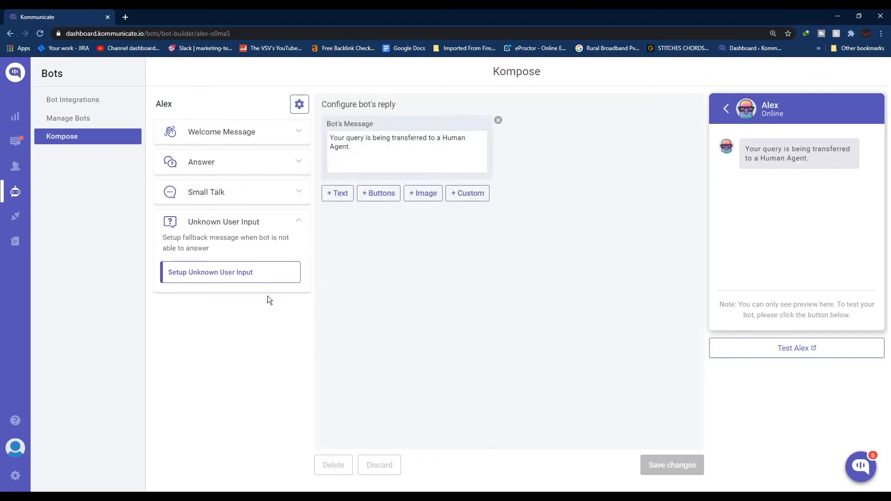
mouse_move(396, 245)
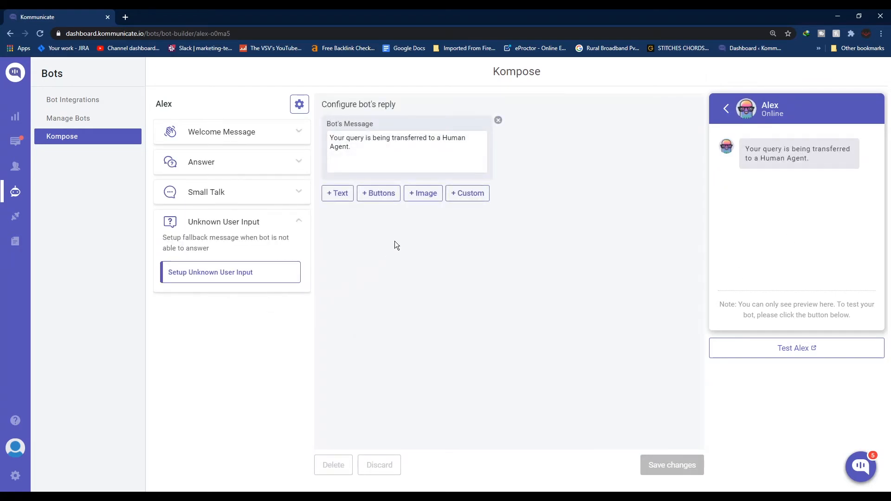
mouse_move(399, 231)
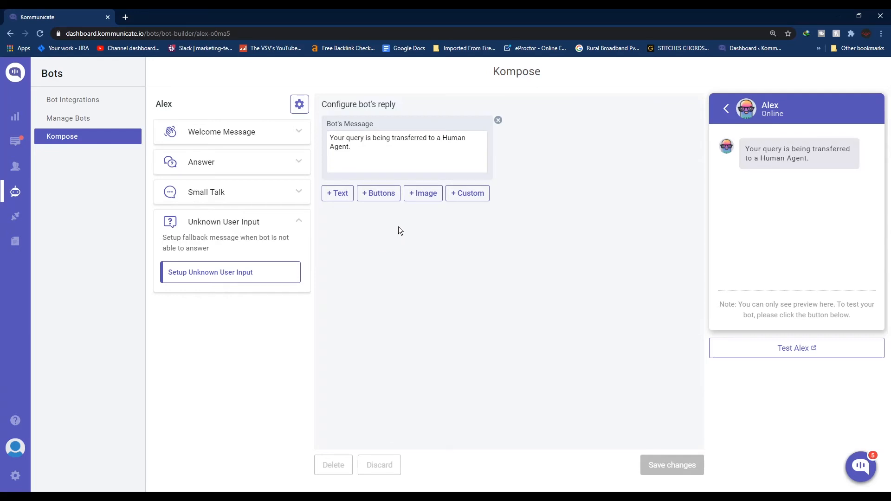
mouse_move(338, 294)
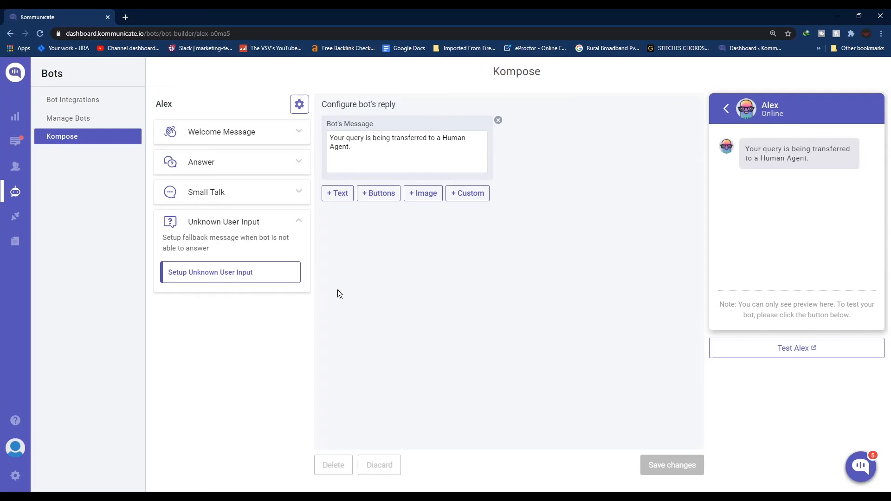
mouse_move(239, 257)
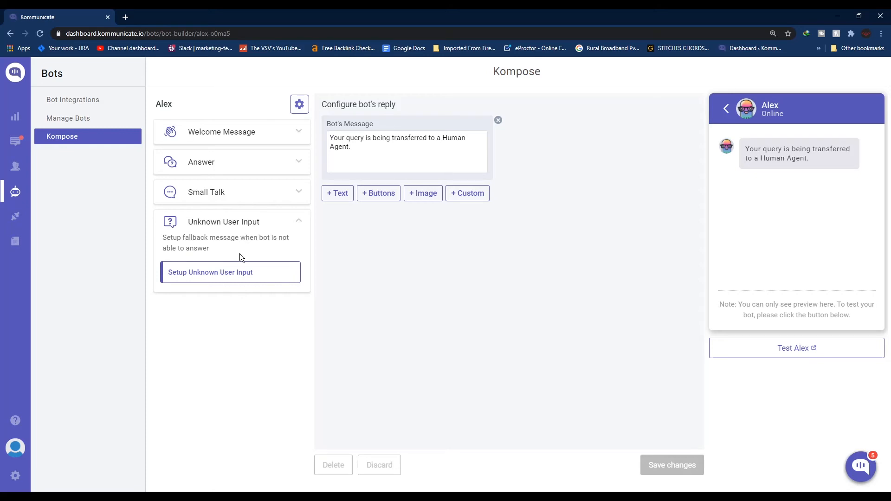
Review the human-agent transfer fallback message, re-expand Welcome Message, and return to the bots list.
triple_click(398, 142)
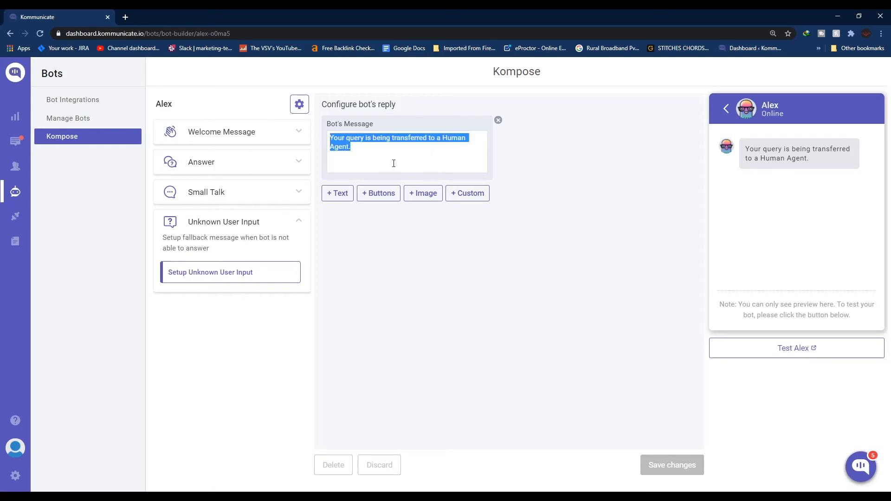
click(393, 160)
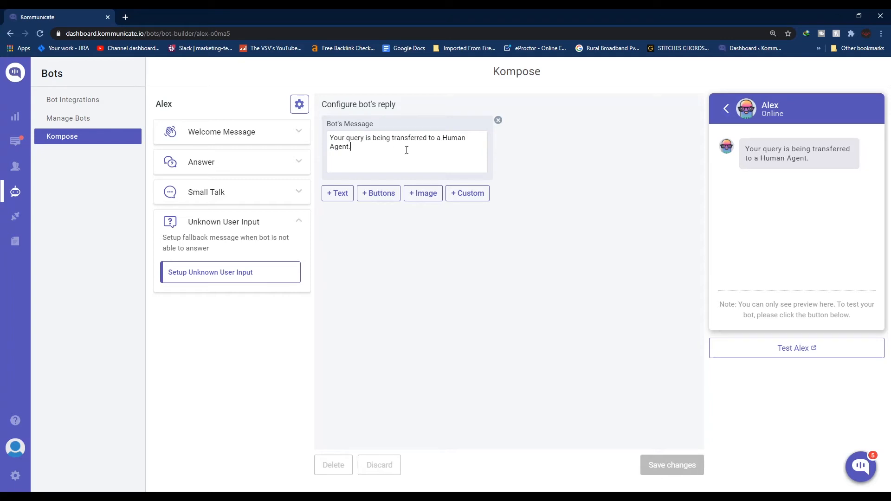
click(222, 131)
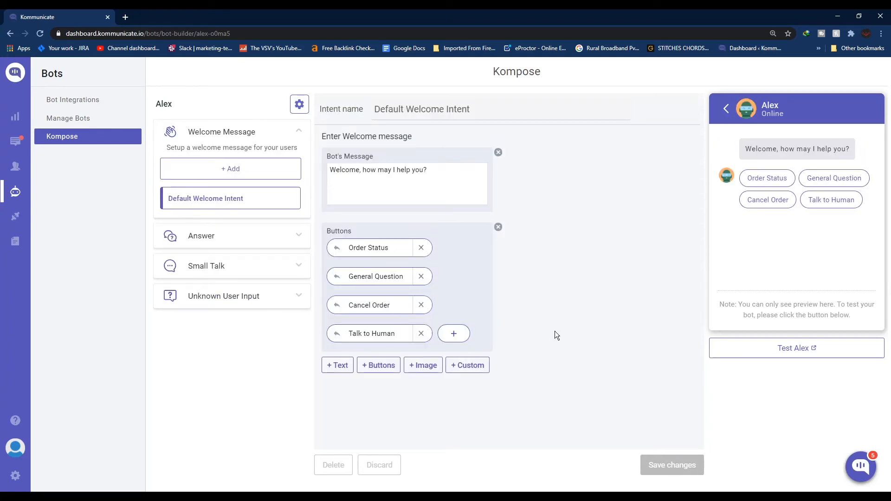
click(68, 118)
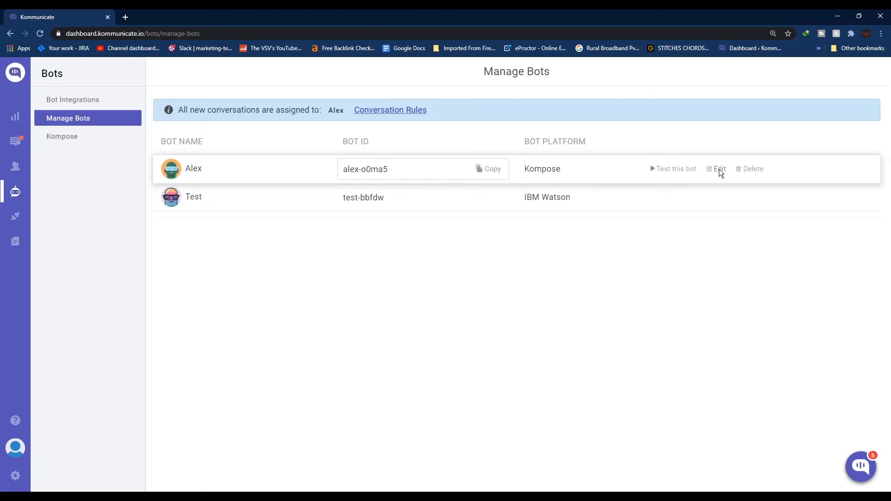
click(718, 169)
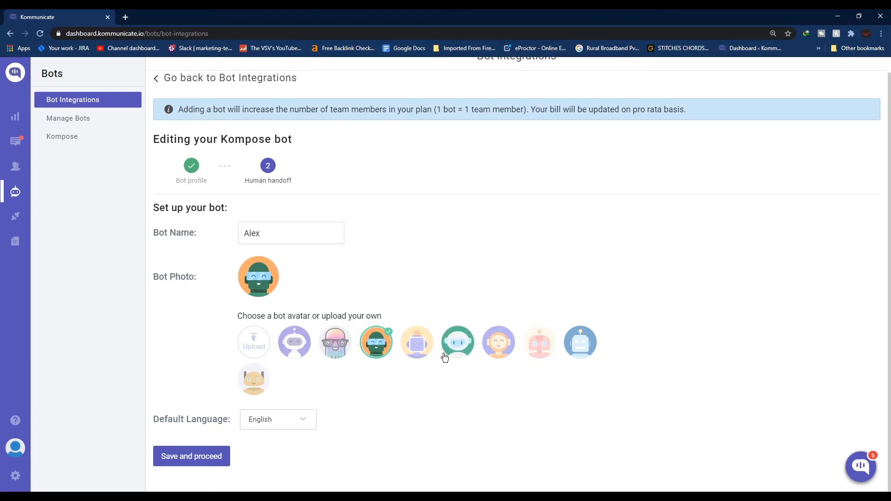
click(335, 342)
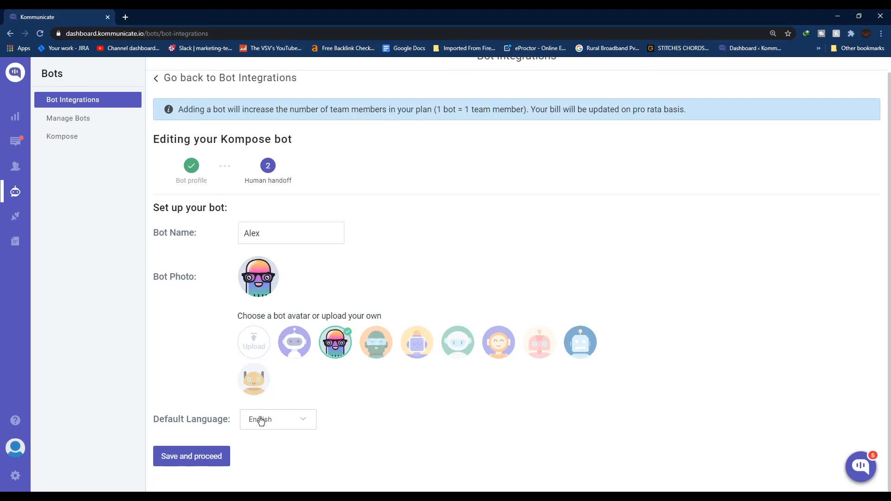
mouse_move(220, 466)
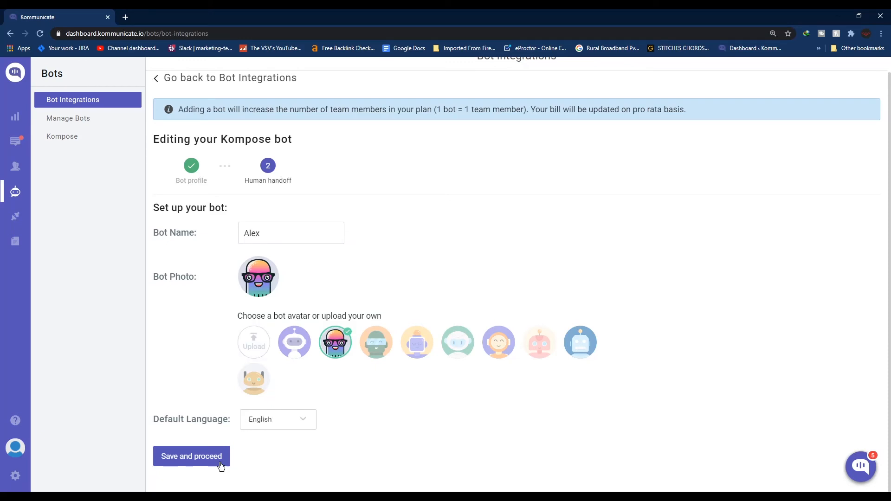
mouse_move(203, 466)
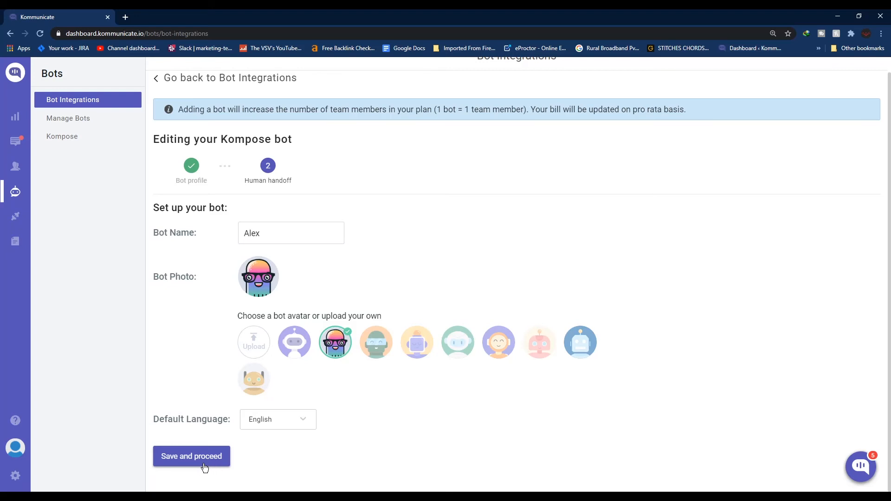
click(191, 456)
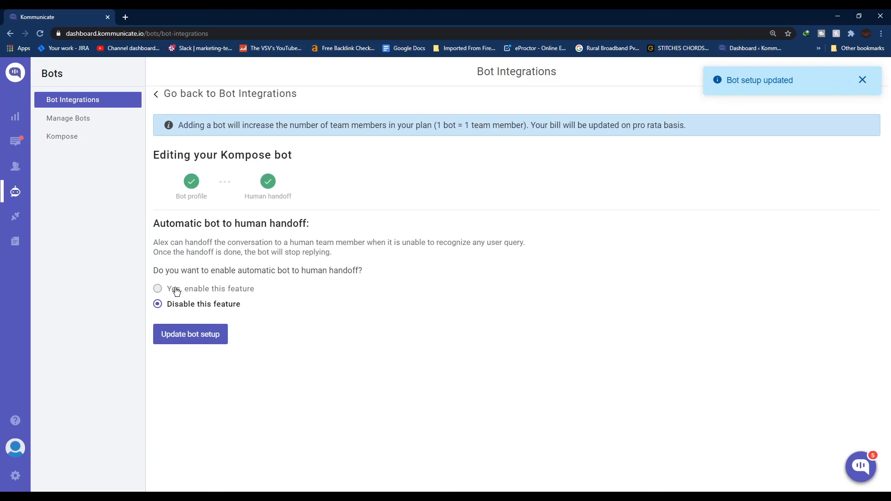
Select 'Yes, enable this feature' for Alex's automatic bot-to-human handoff.
click(157, 289)
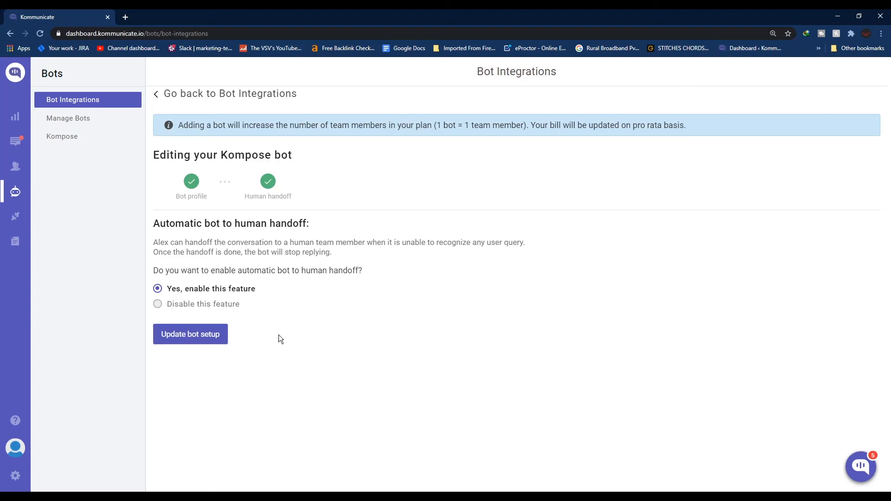
mouse_move(288, 296)
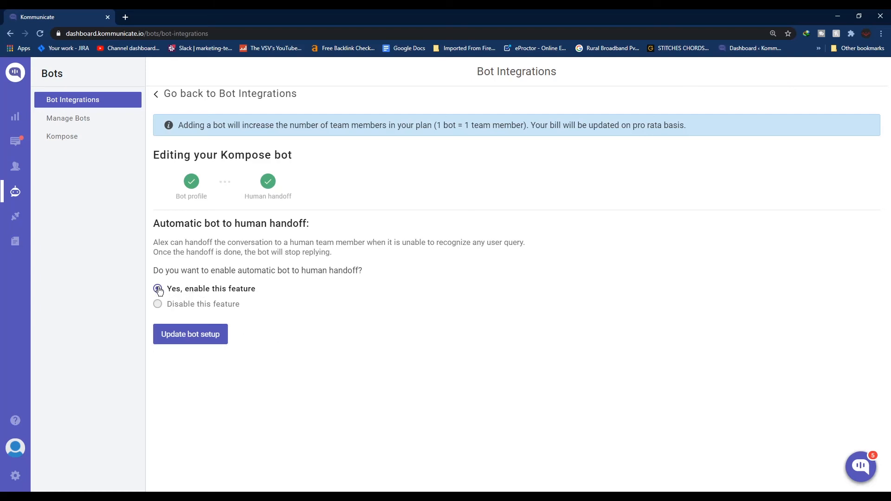
click(158, 289)
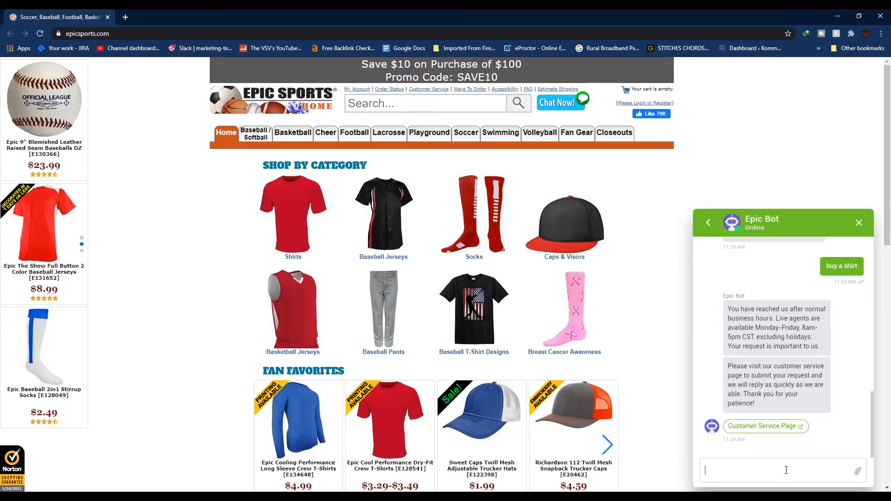
mouse_move(772, 435)
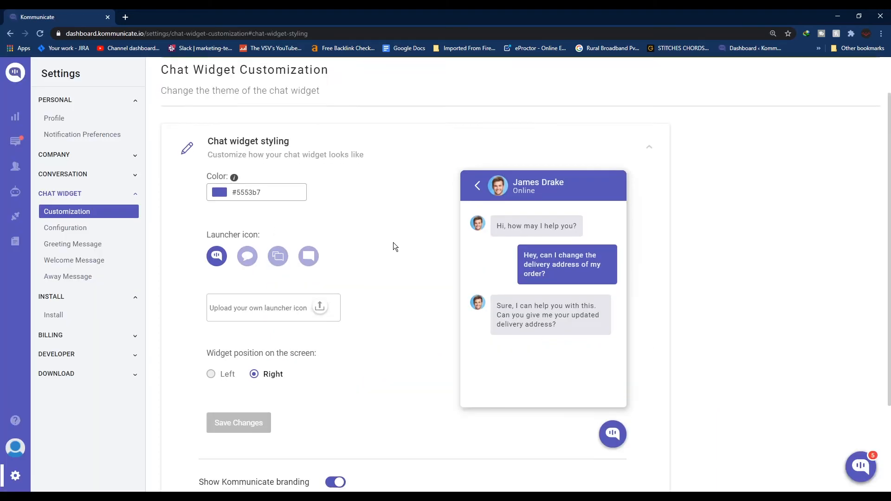
scroll(down, 3)
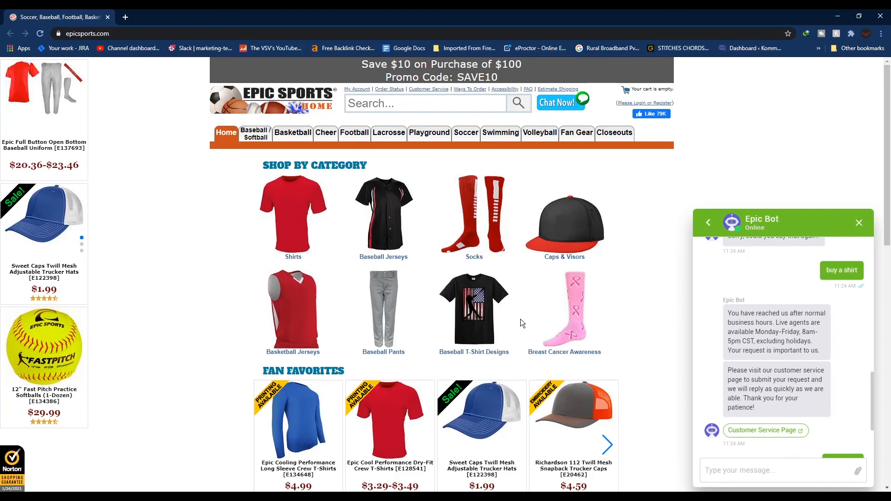
mouse_move(708, 222)
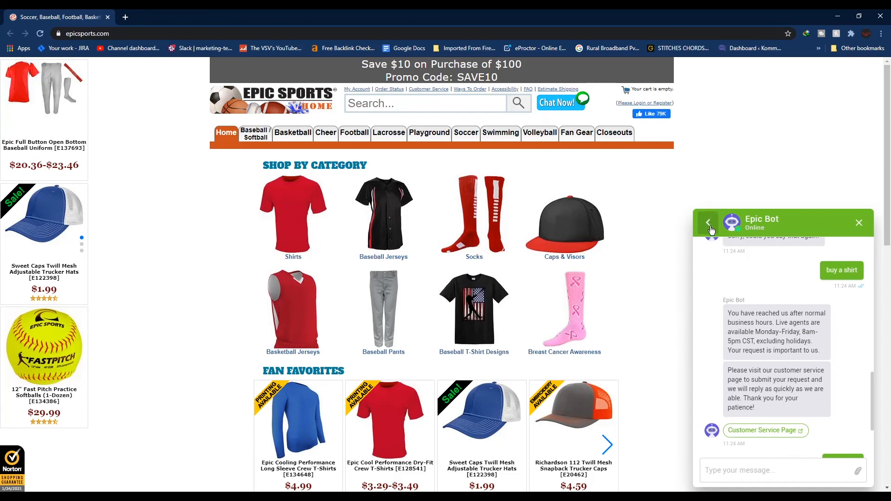
Return from the Epic Bot chat to the Epic Sports widget's Conversations list.
click(708, 222)
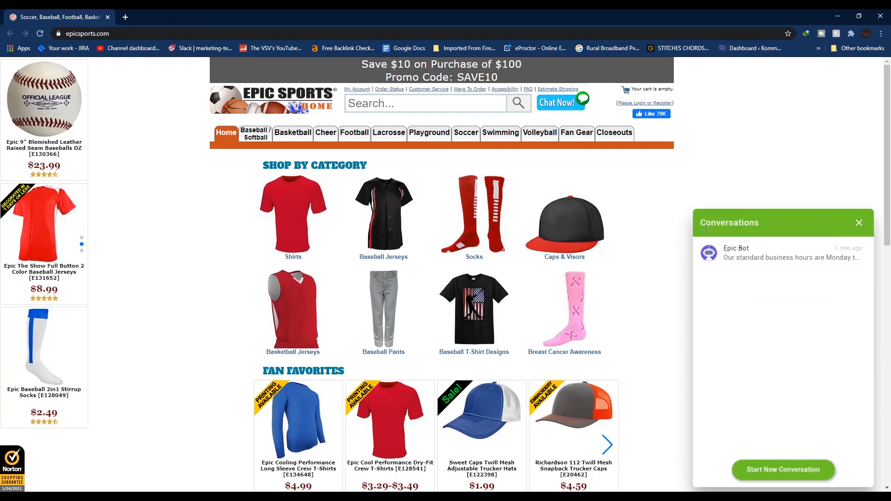